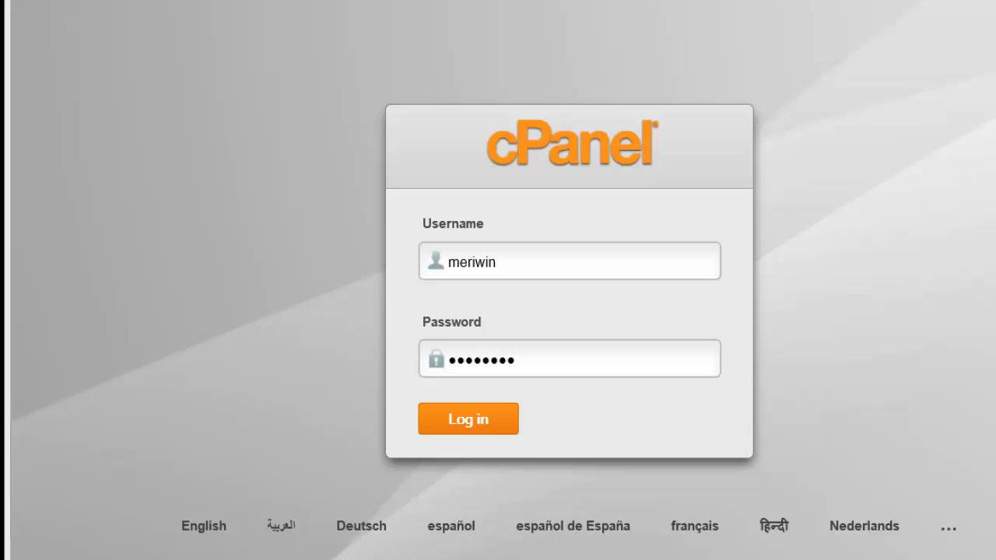
mouse_move(398, 270)
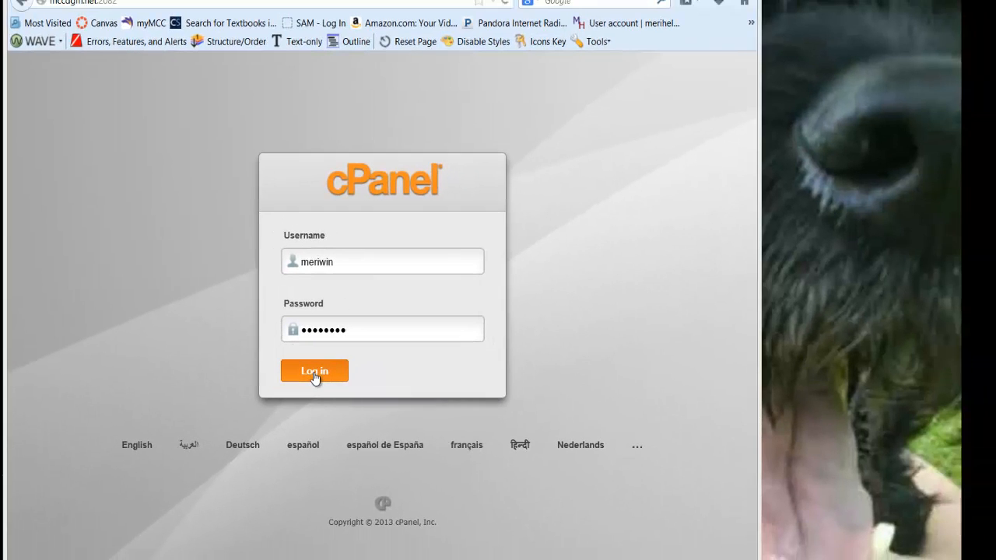
Sign in to cPanel with the entered username and password.
left_click(314, 371)
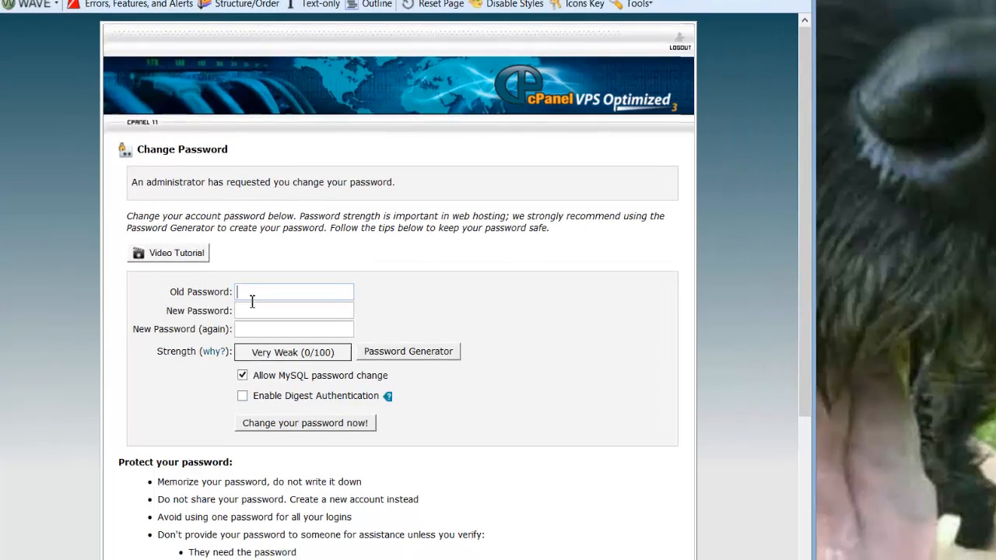
Replace the old account password with a very strong new password, entered twice.
scroll("down", 3)
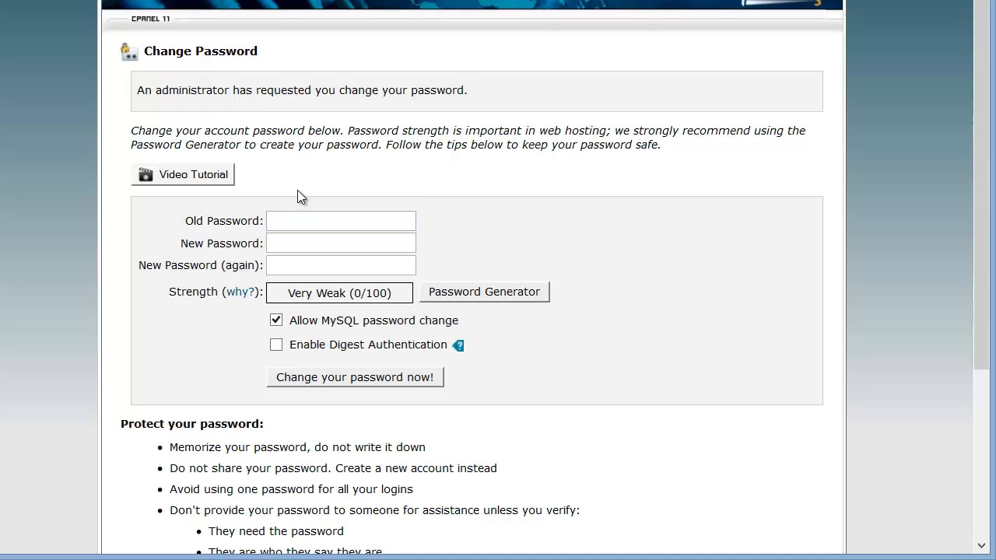
type("•")
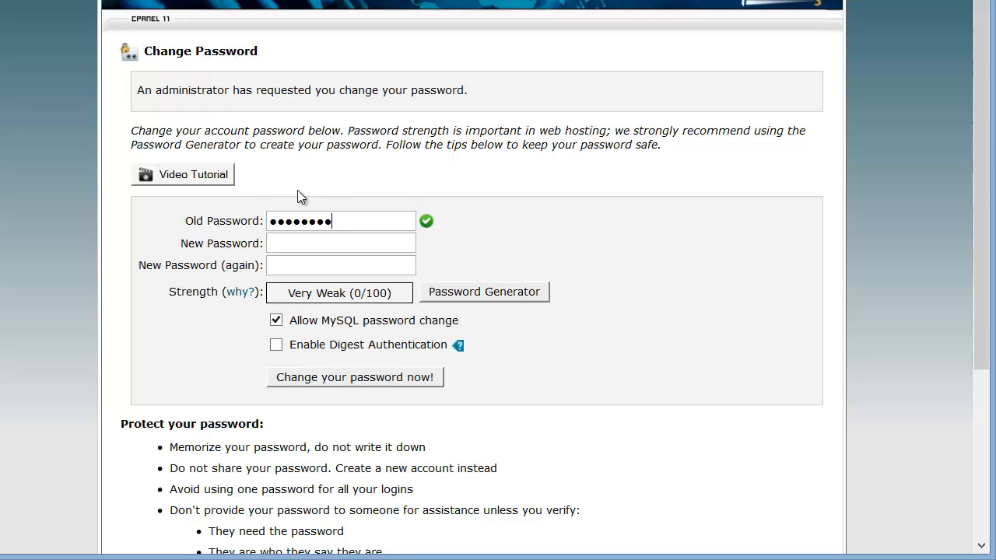
left_click(341, 243)
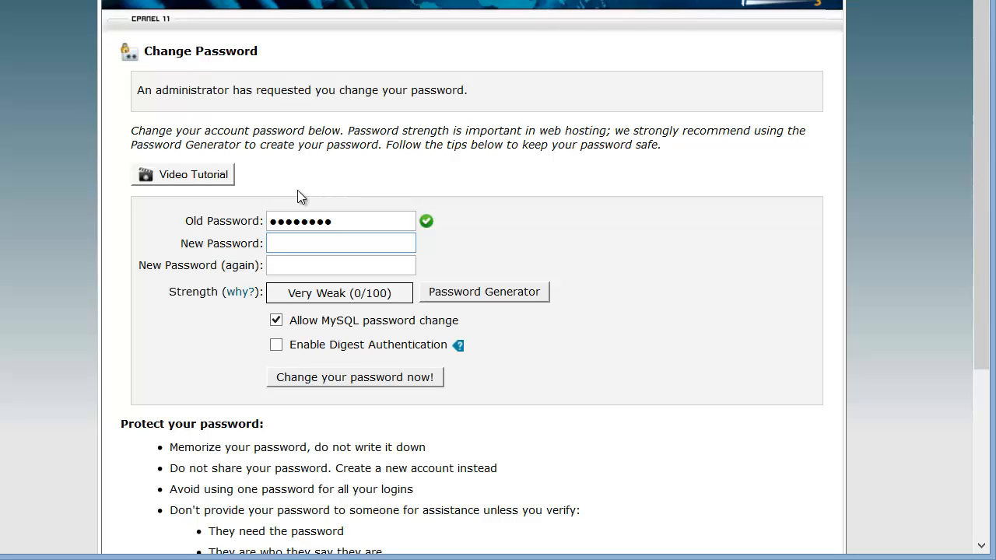
type("••")
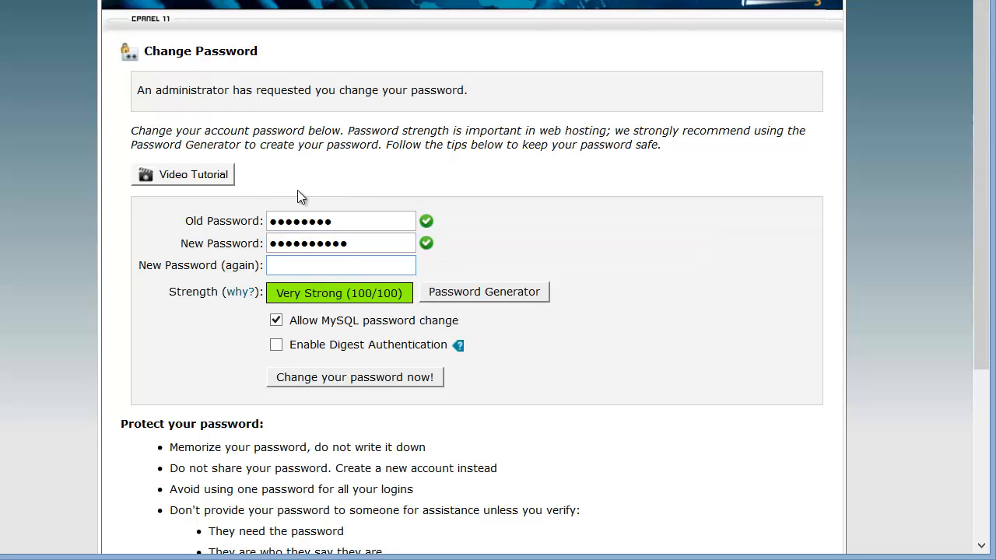
type("••")
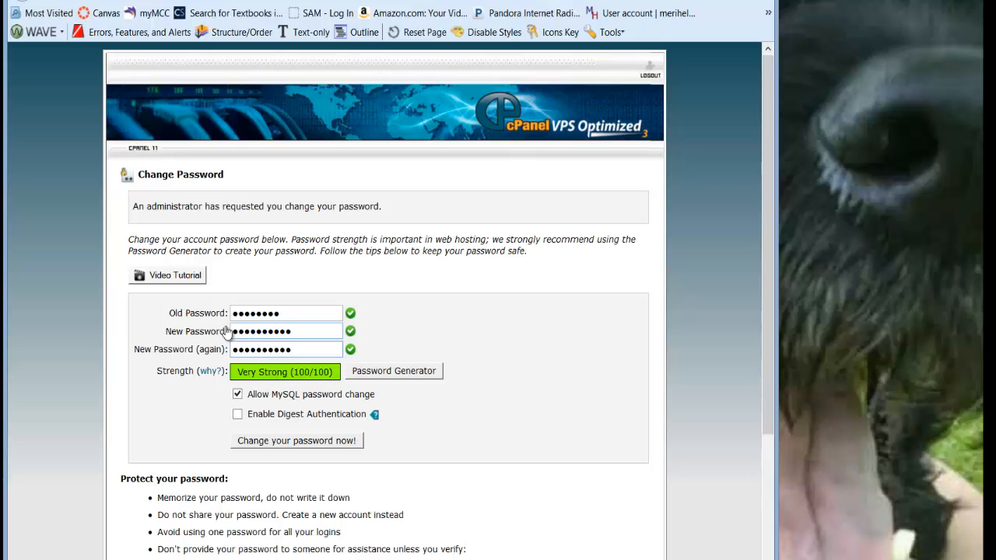
scroll("down", 3)
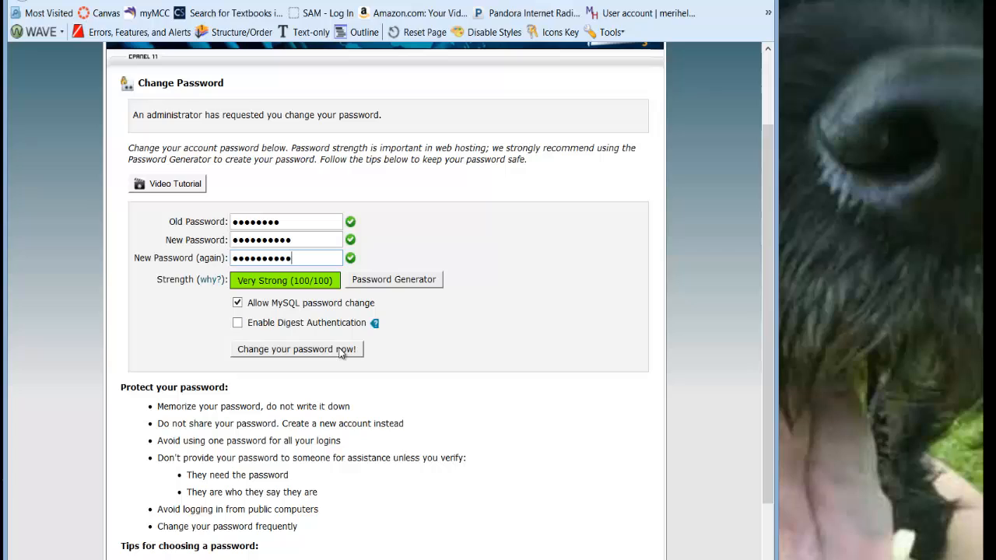
left_click(296, 348)
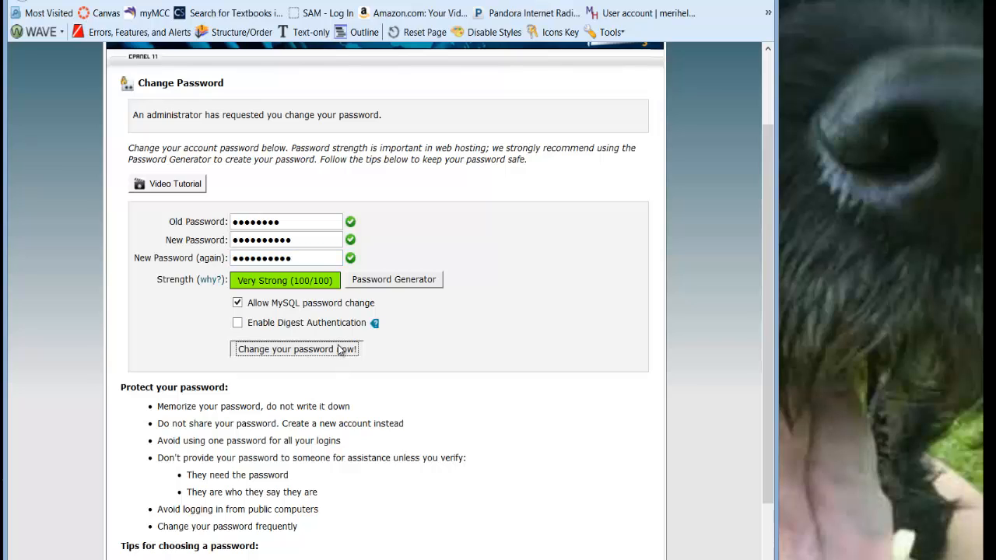
left_click(296, 349)
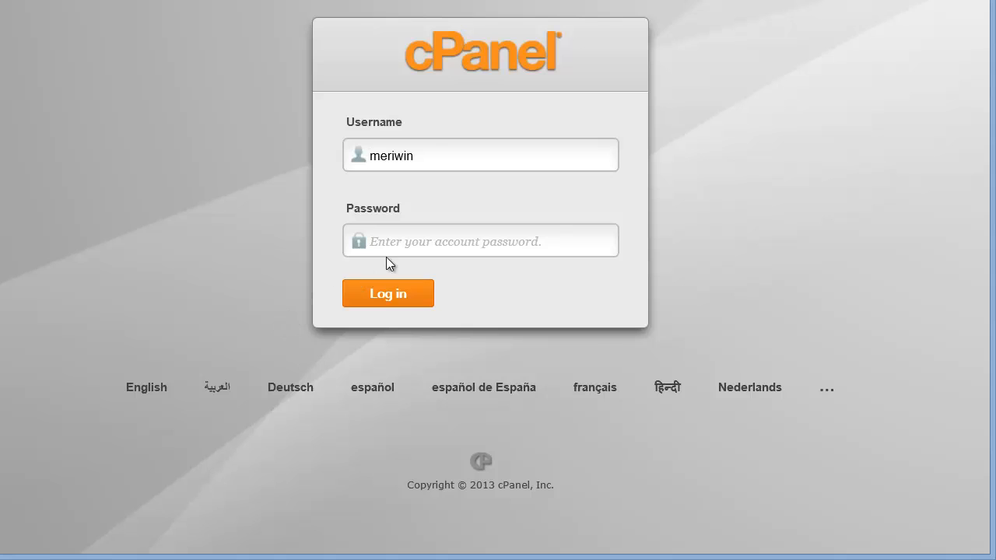
mouse_move(407, 260)
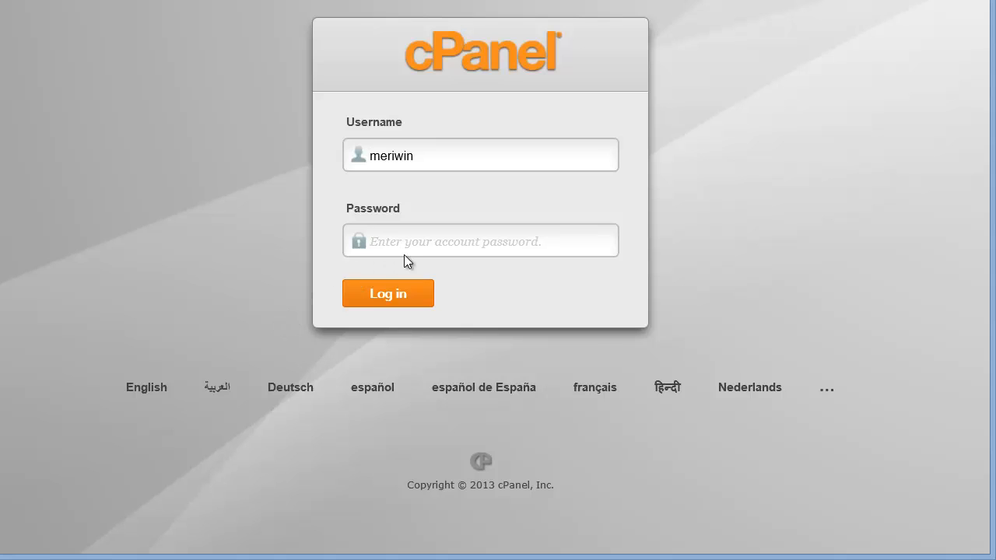
Log back into cPanel using the new password.
type("••")
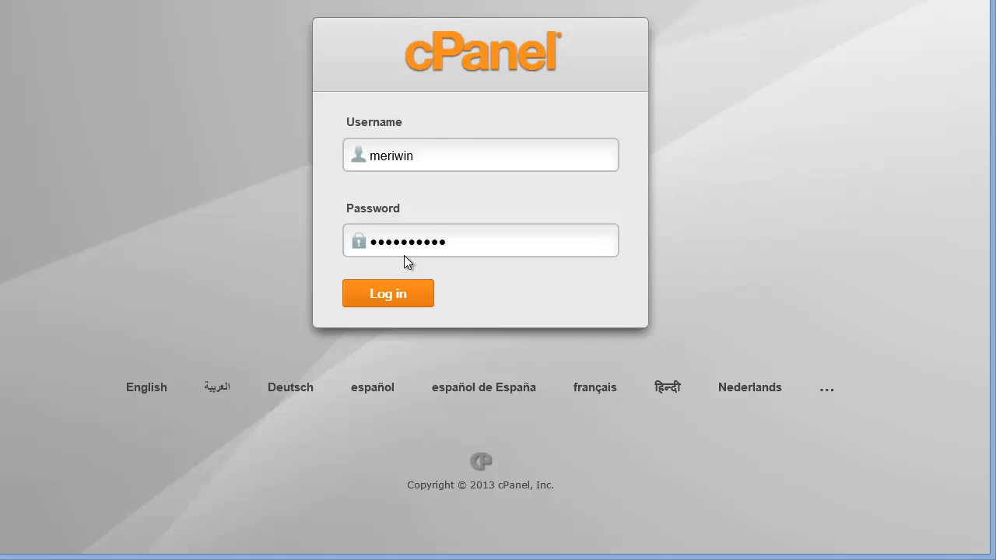
left_click(388, 293)
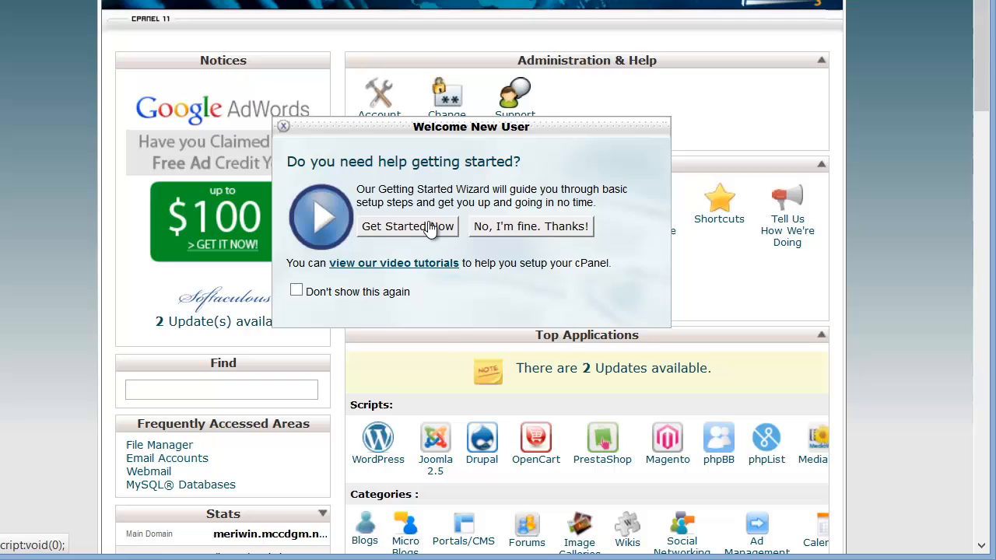
Get past the Getting Started Wizard, keeping English, to reach the cPanel dashboard.
left_click(407, 225)
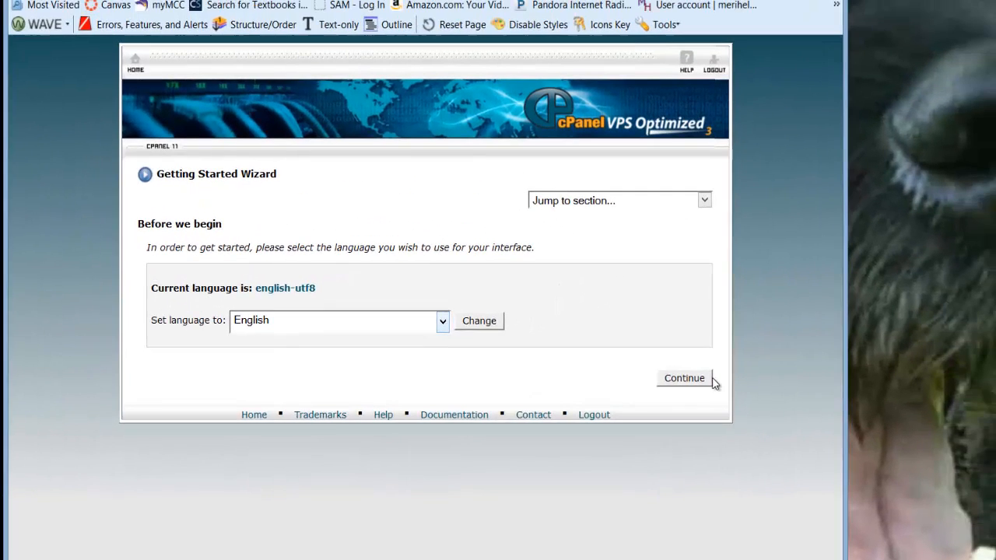
left_click(684, 378)
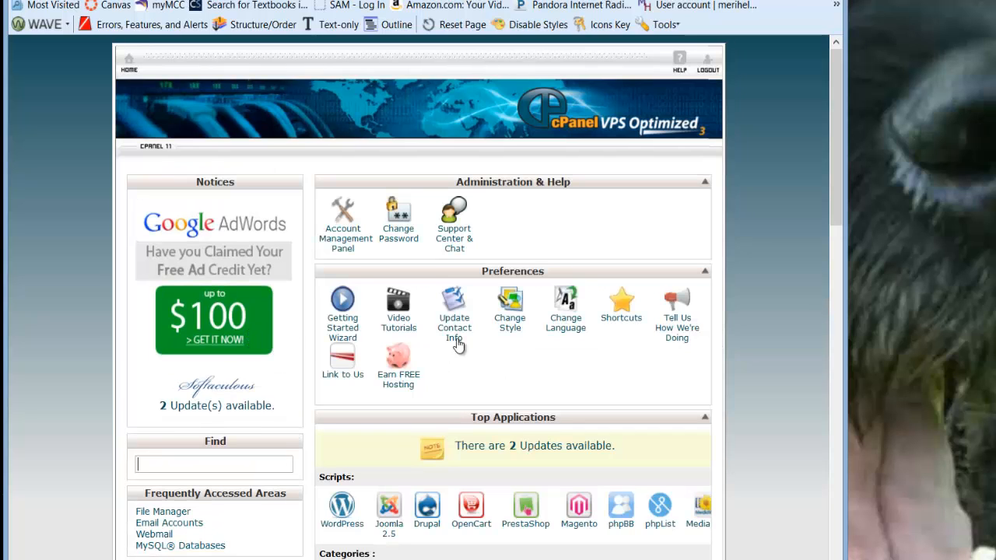
scroll("down", 3)
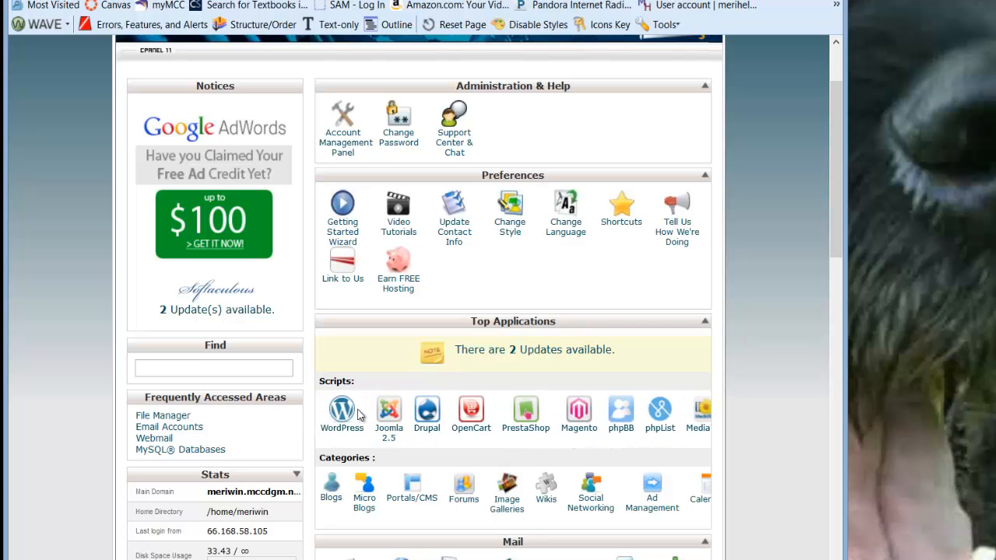
Open File Manager from the Files section, starting in Web Root (public_html/www).
scroll("down", 3)
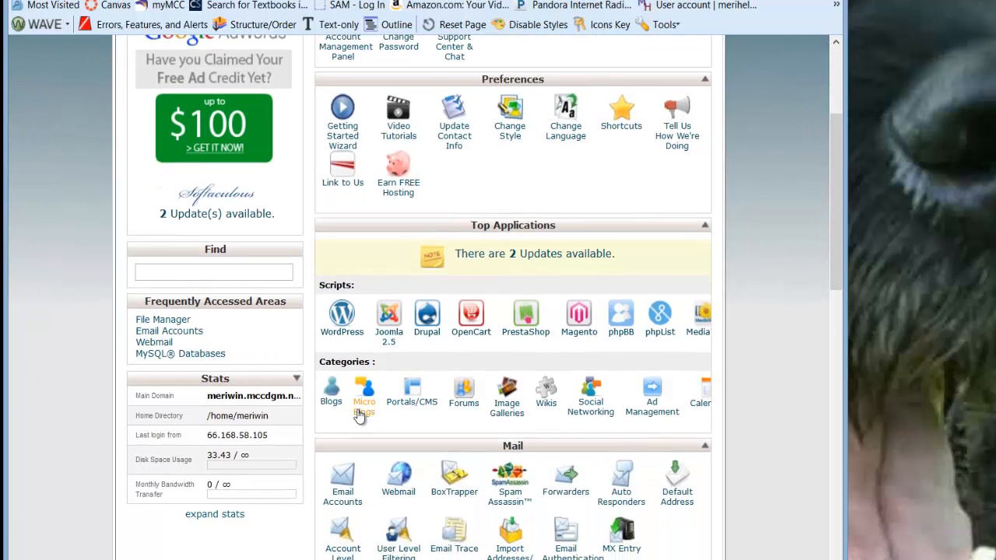
scroll("down", 3)
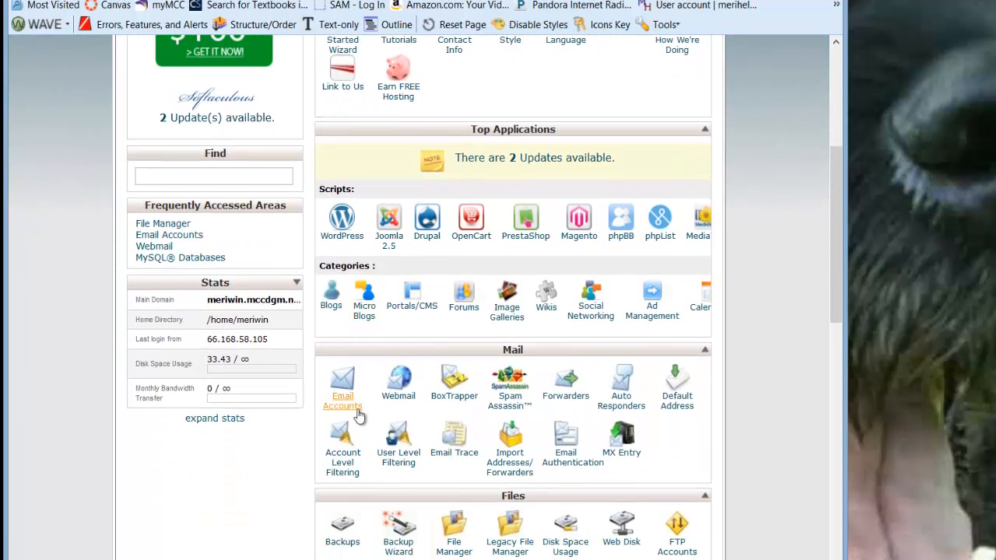
scroll("down", 3)
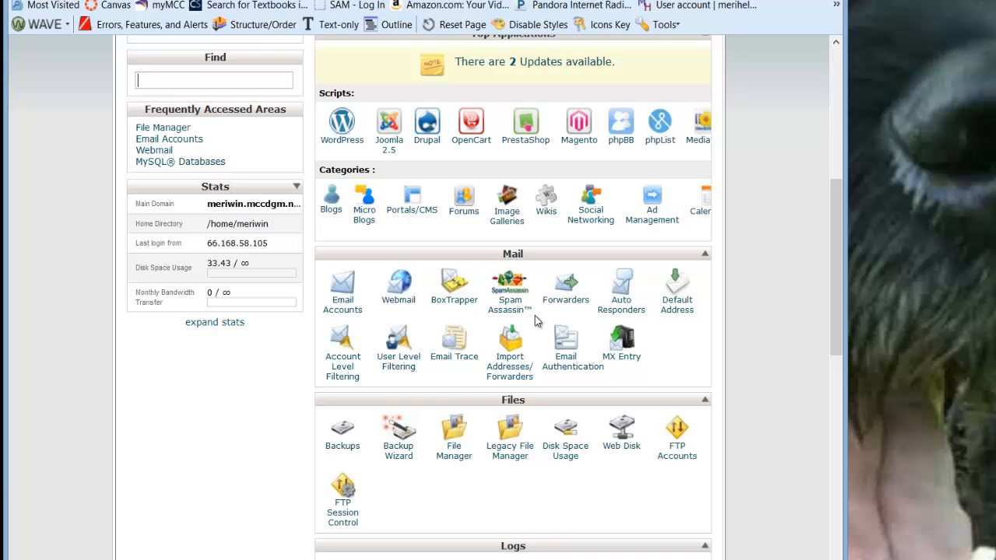
scroll("down", 3)
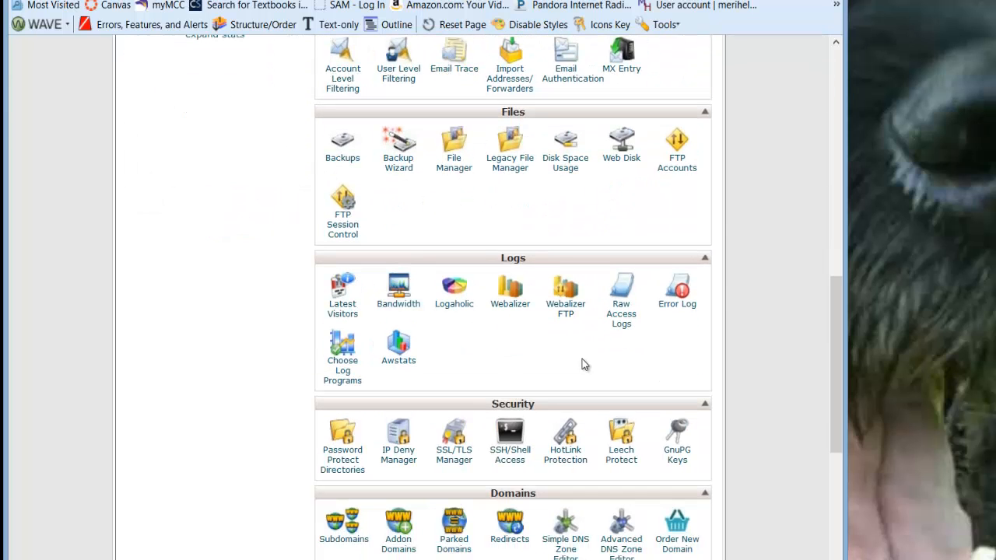
mouse_move(564, 455)
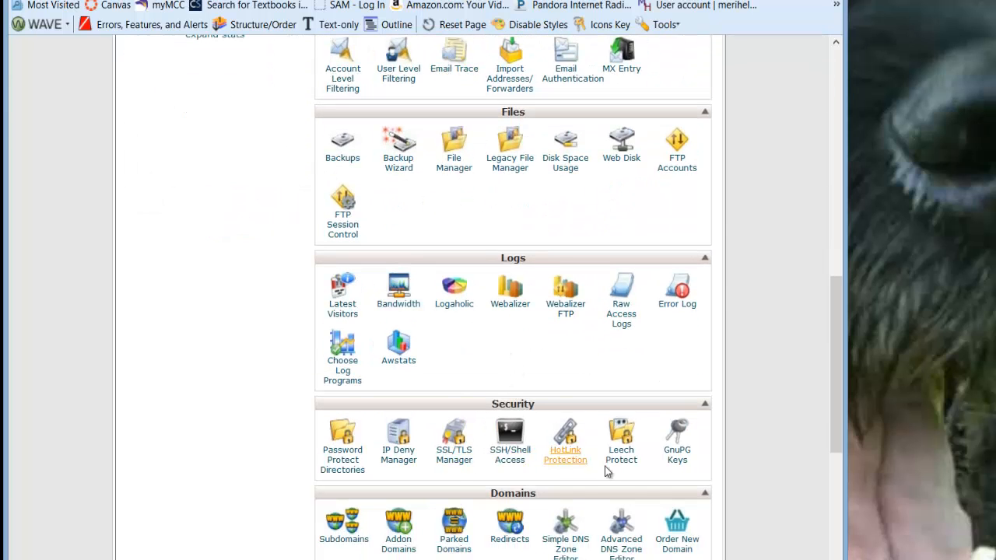
scroll("down", 3)
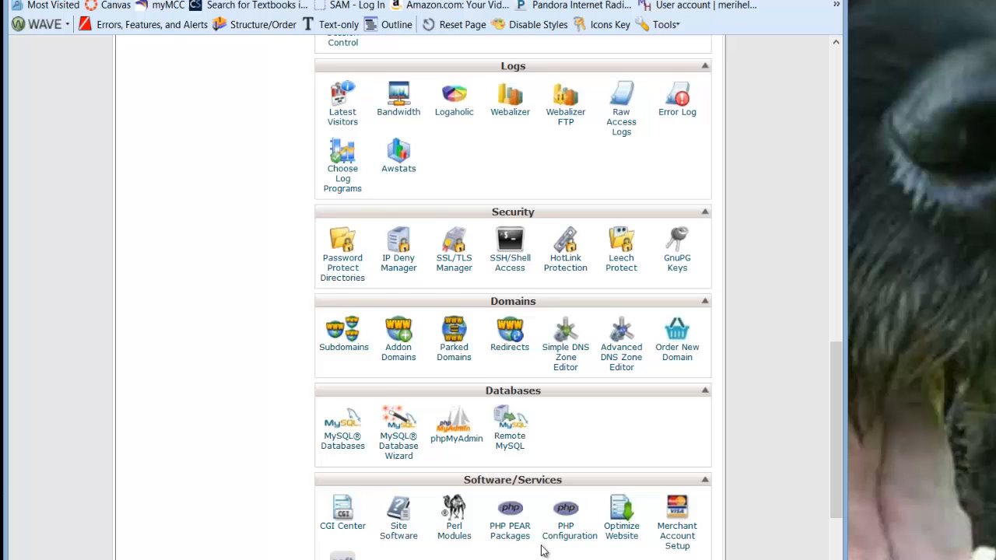
scroll("up", 3)
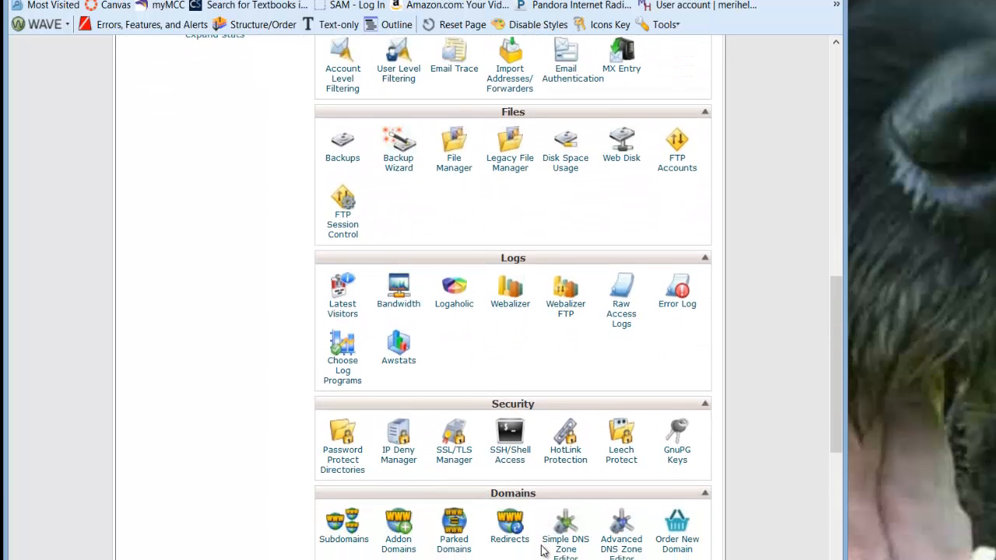
scroll("up", 3)
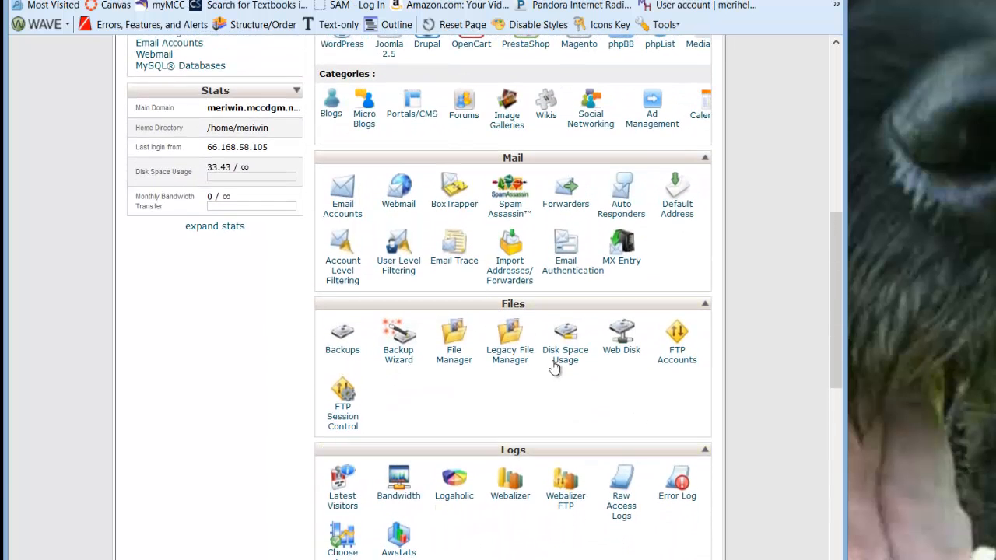
mouse_move(513, 380)
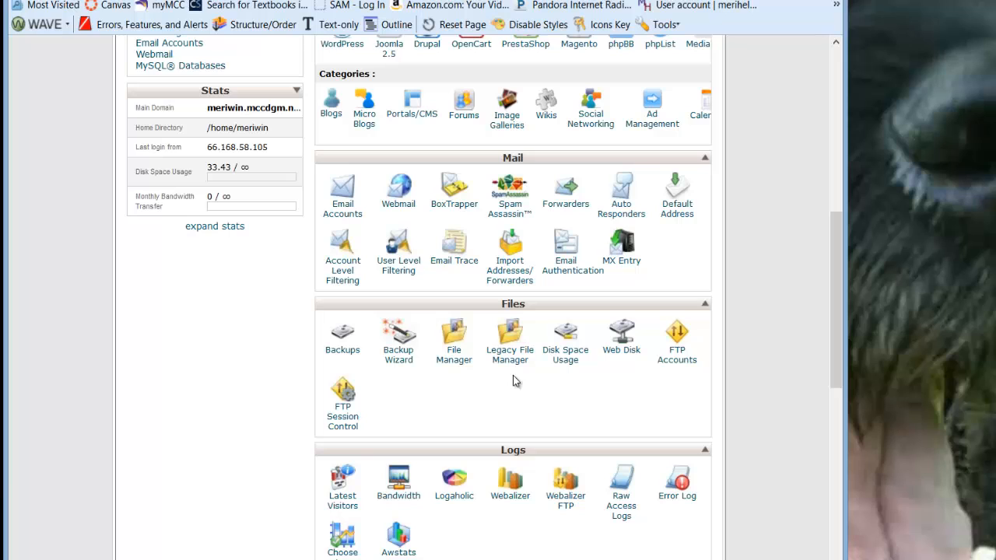
mouse_move(454, 342)
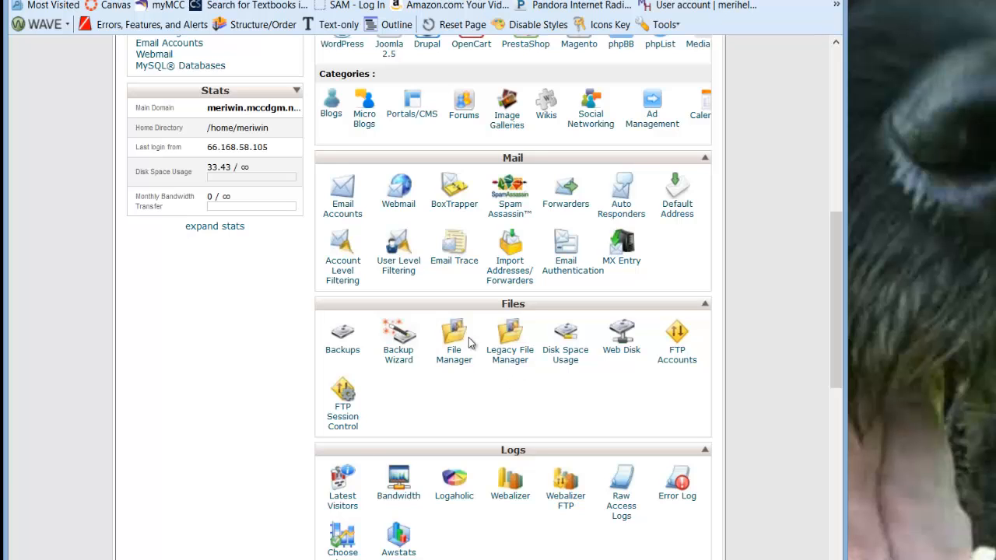
left_click(454, 334)
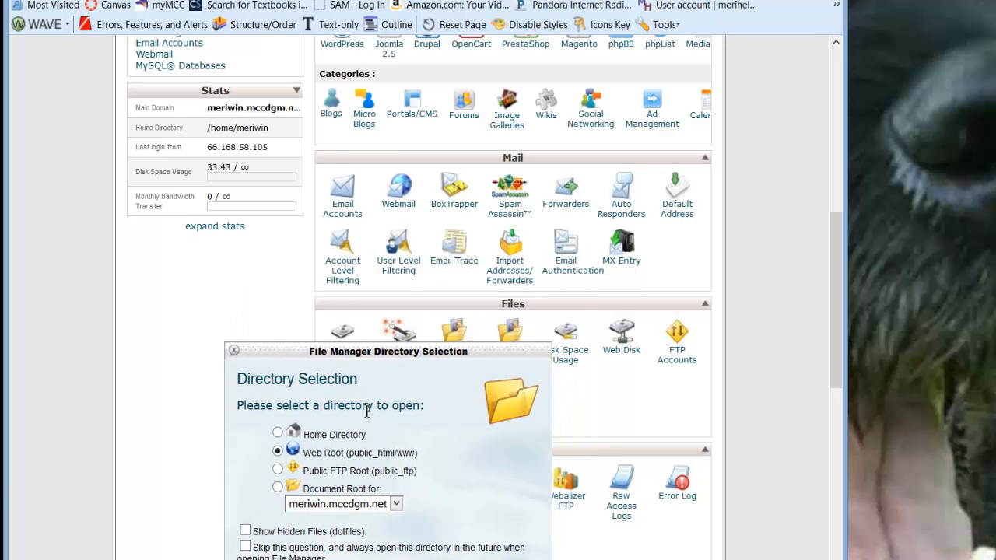
left_click_drag(387, 351, 426, 249)
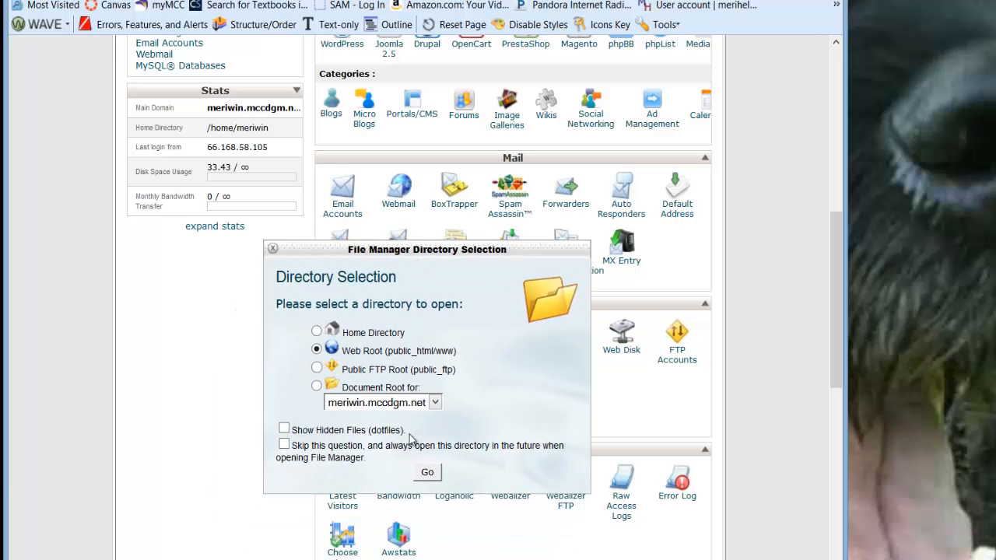
left_click(426, 472)
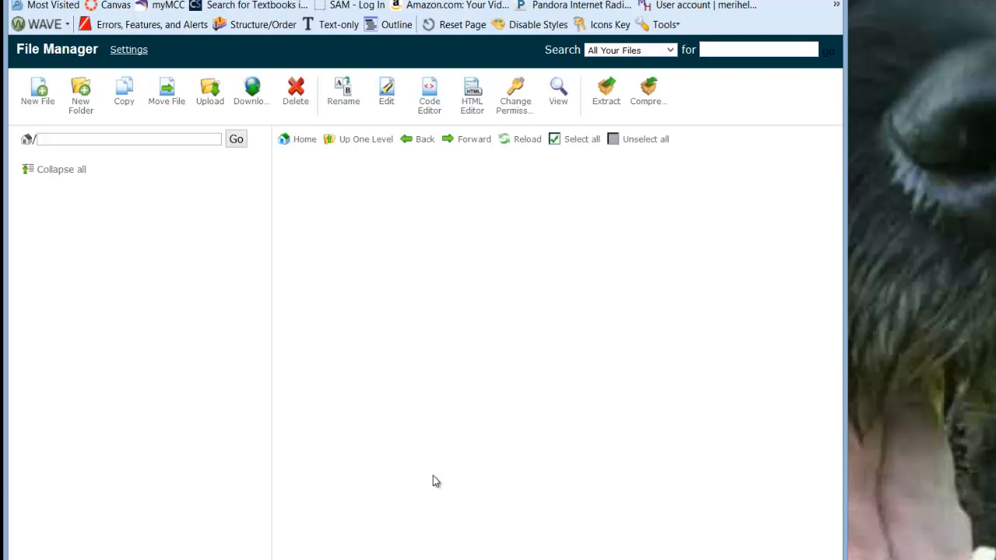
Select public_html in the folder tree to list cgi-bin, web105, wordpress, wp, index.html.
left_click(105, 318)
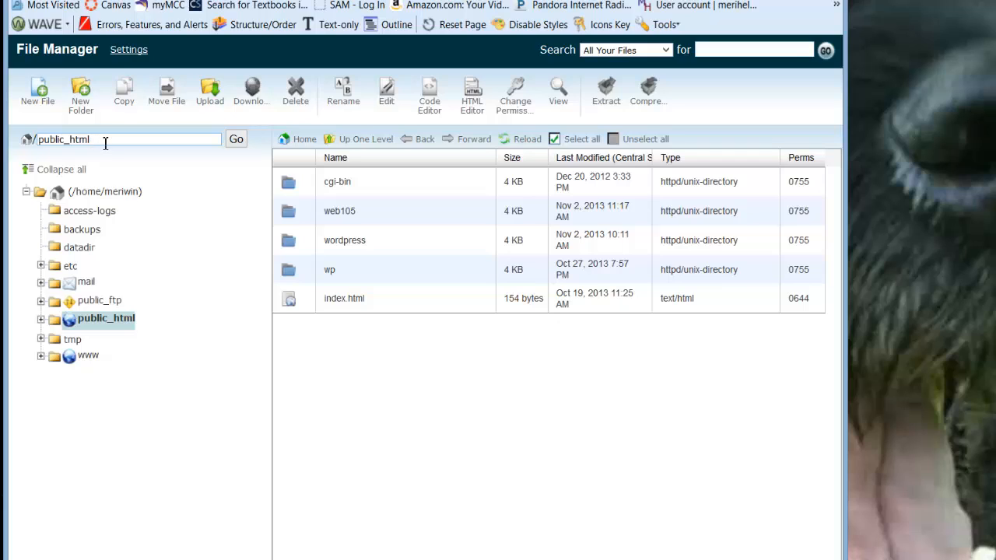
mouse_move(346, 337)
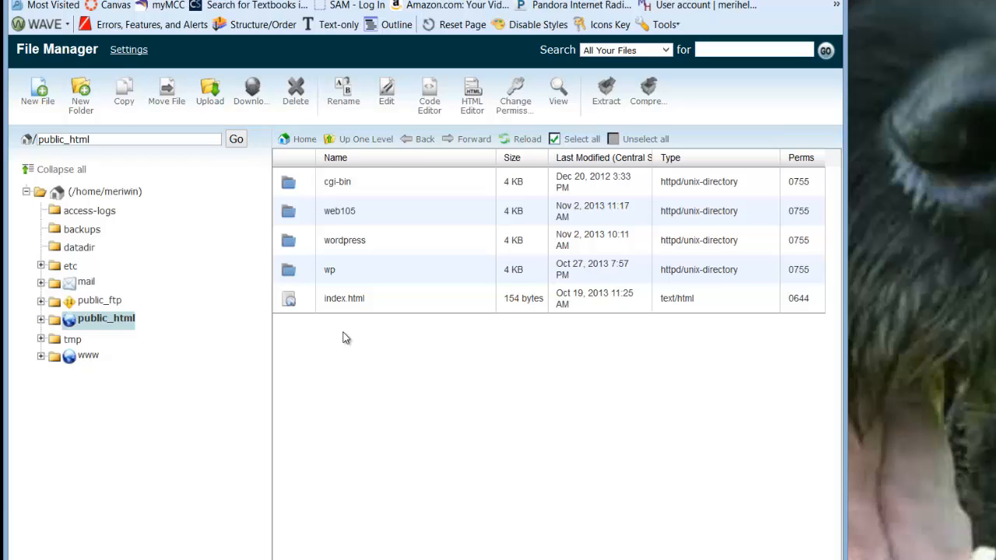
mouse_move(344, 331)
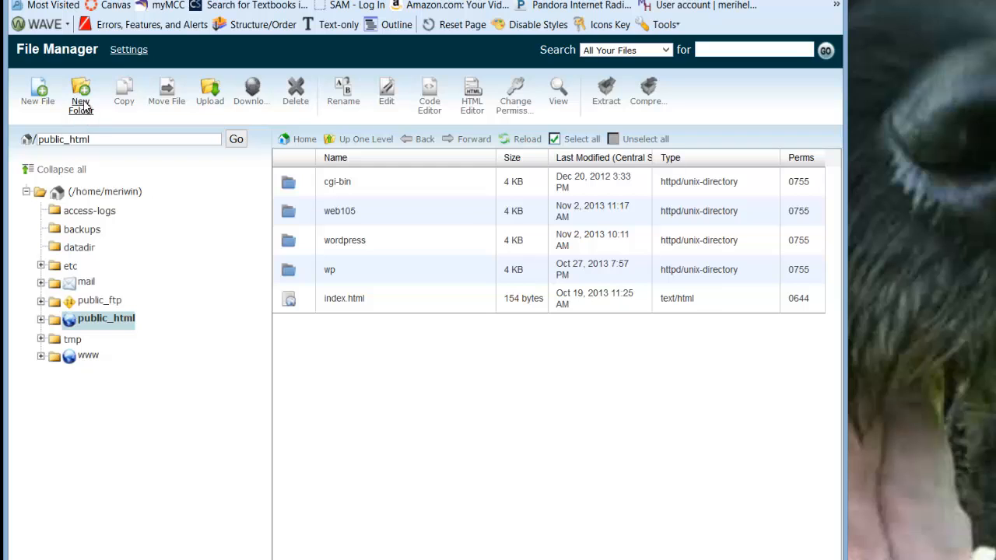
Create a new folder named web115 inside public_html.
left_click(80, 92)
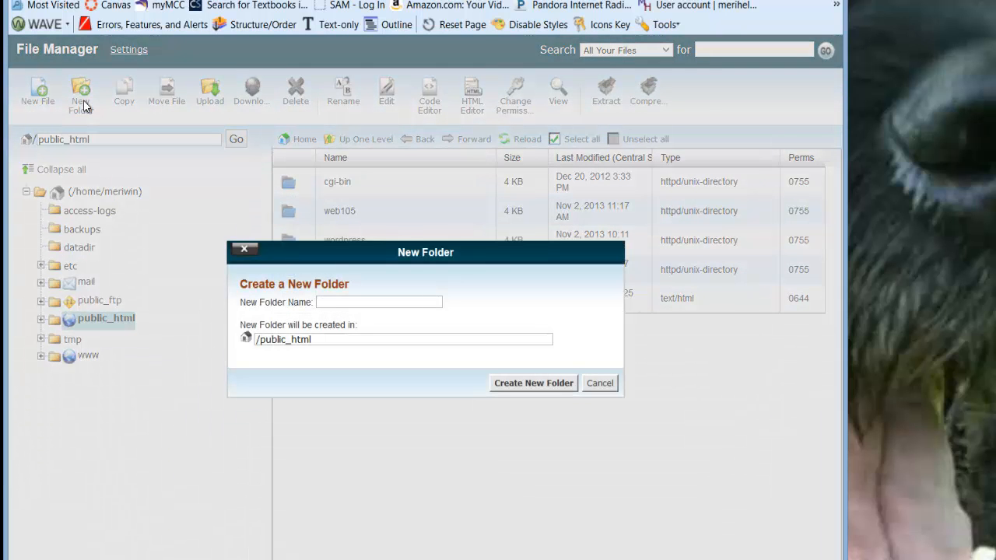
type("we")
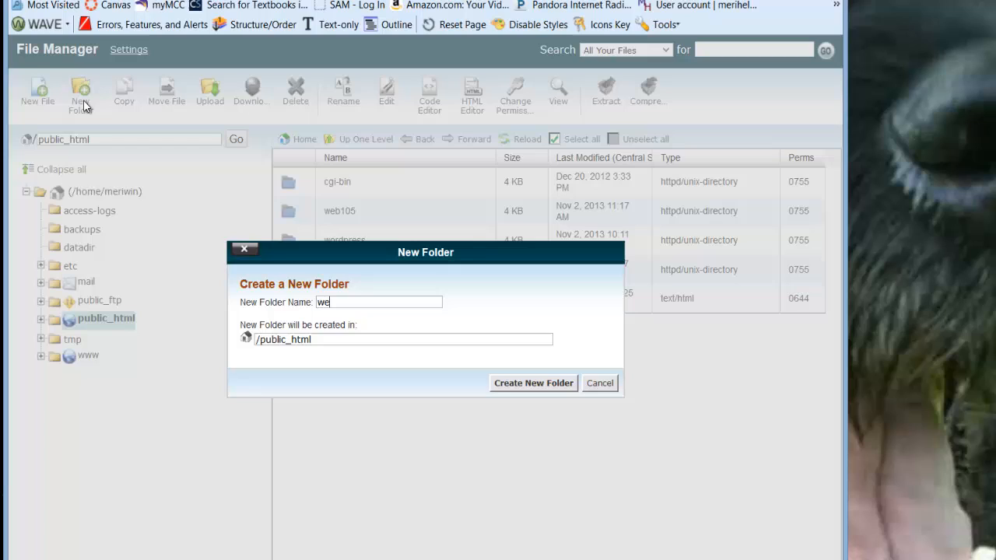
type("vb1")
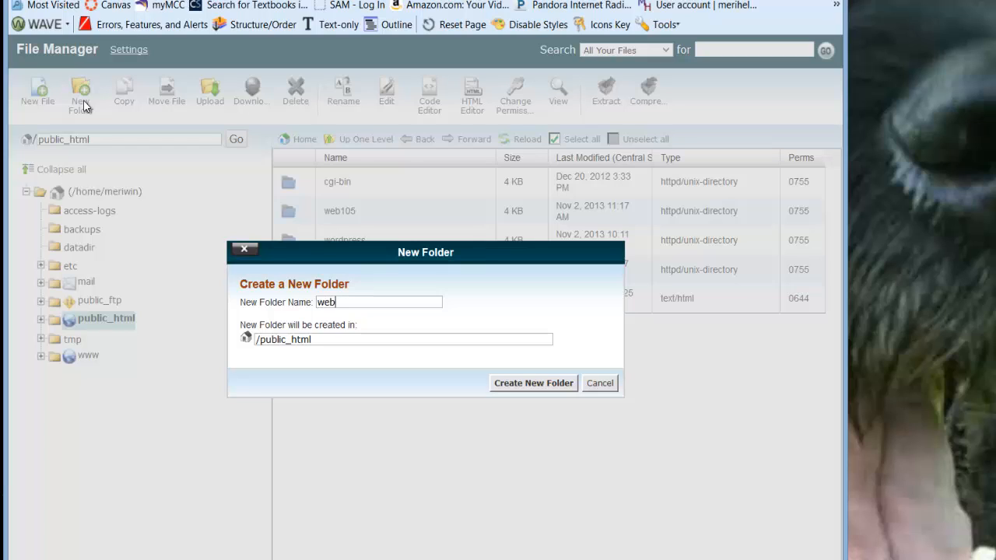
type("115")
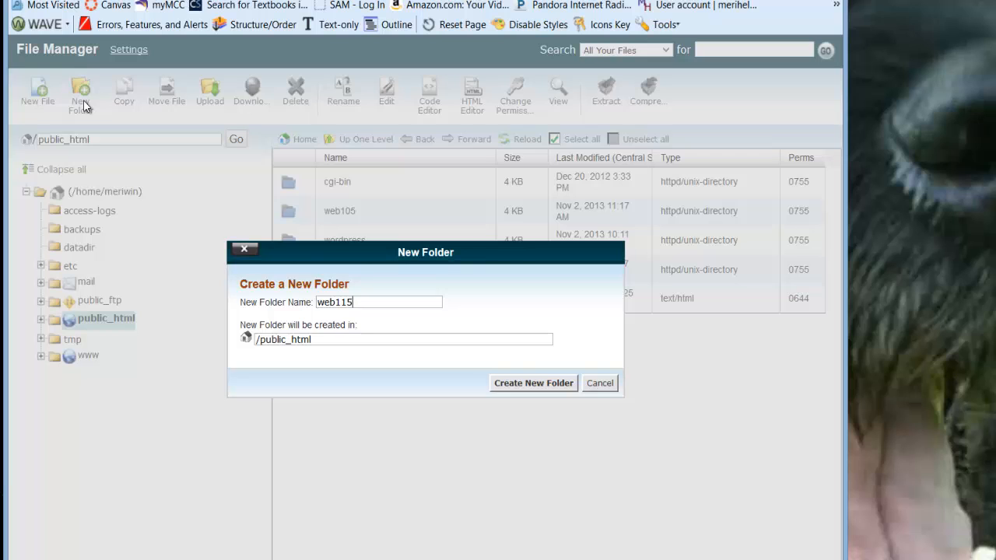
mouse_move(539, 296)
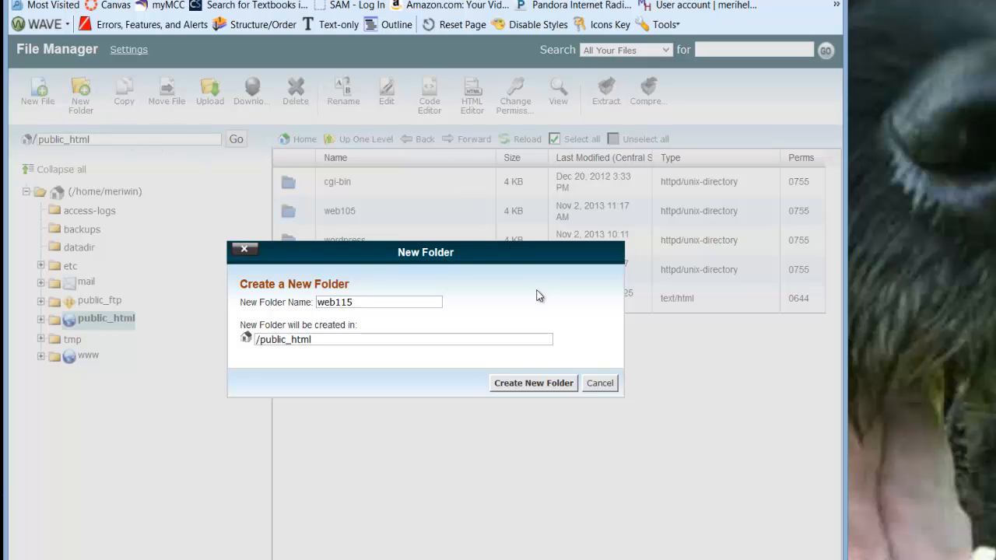
left_click(533, 383)
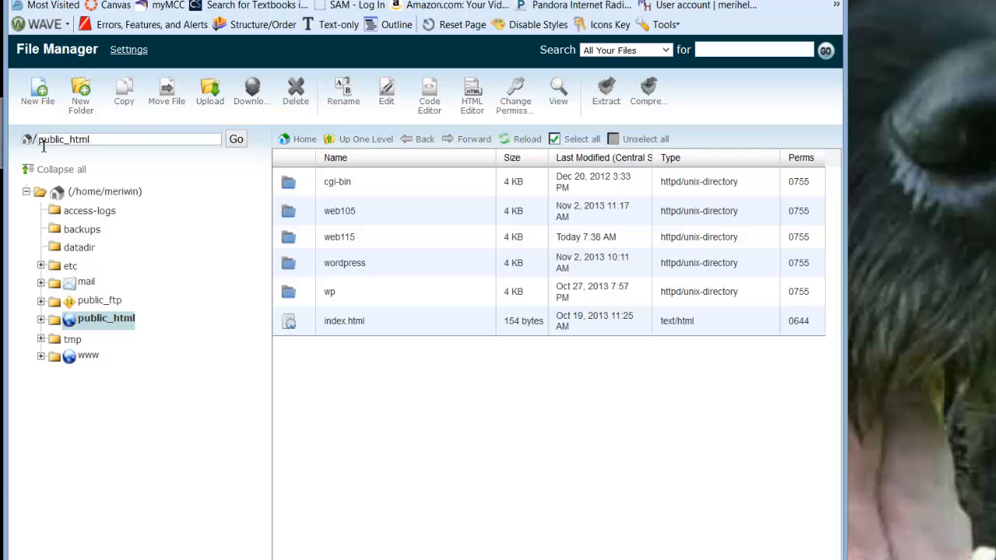
mouse_move(353, 325)
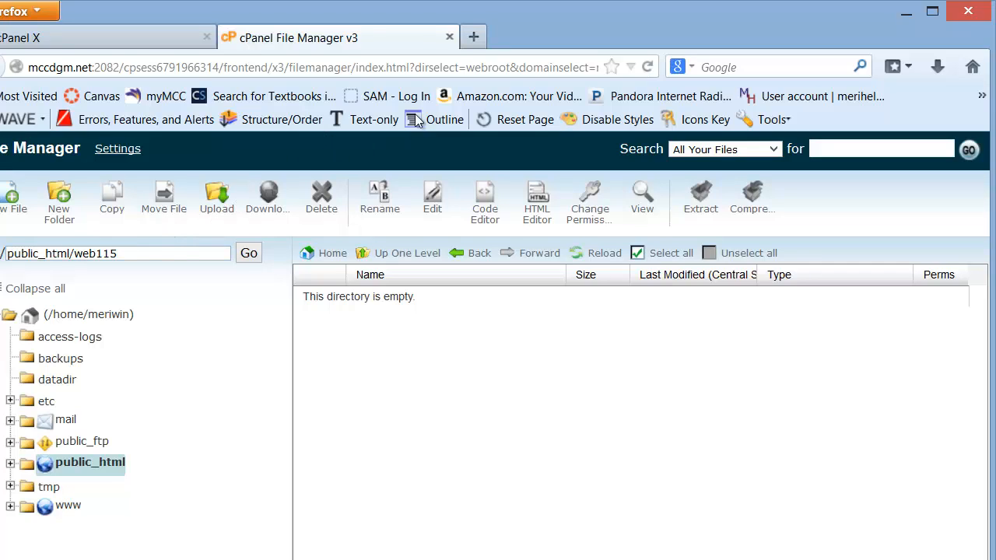
mouse_move(448, 37)
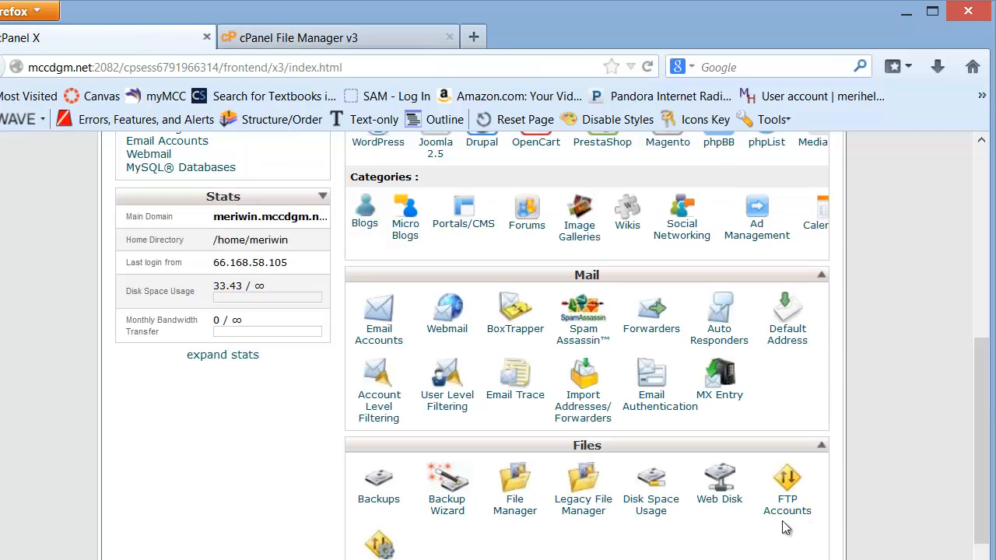
Show the main account's FTP client settings (port 21, SFTP 22) under FTP Accounts.
left_click(787, 478)
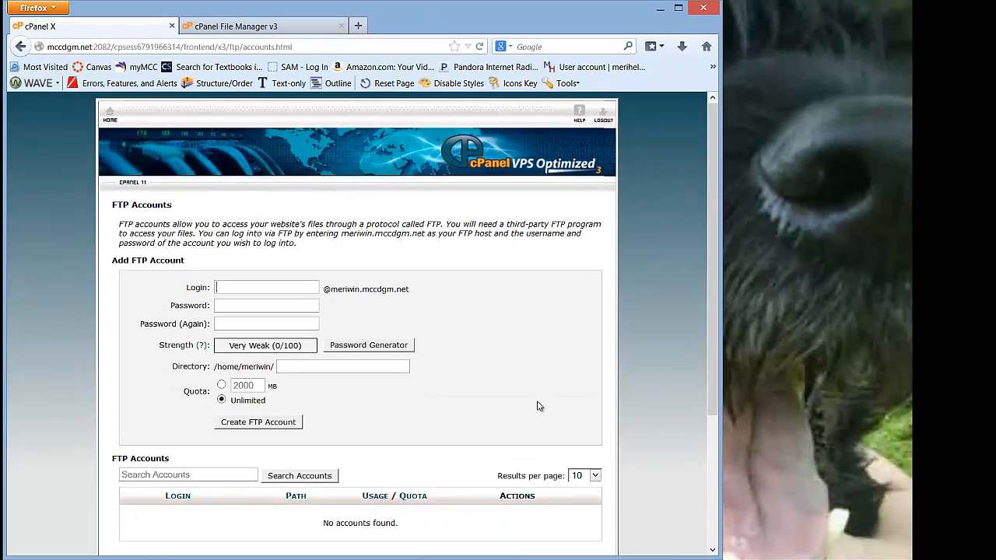
scroll("down", 3)
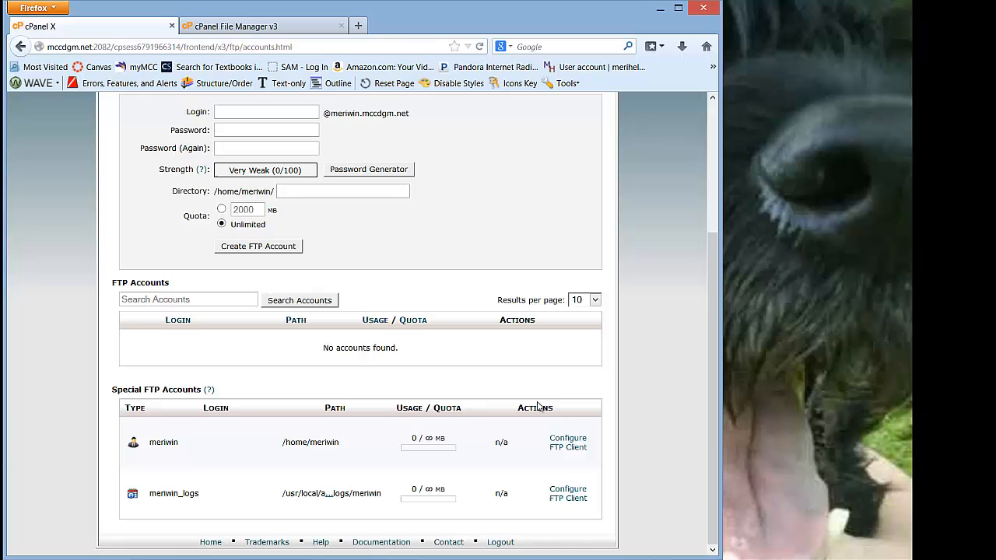
mouse_move(196, 452)
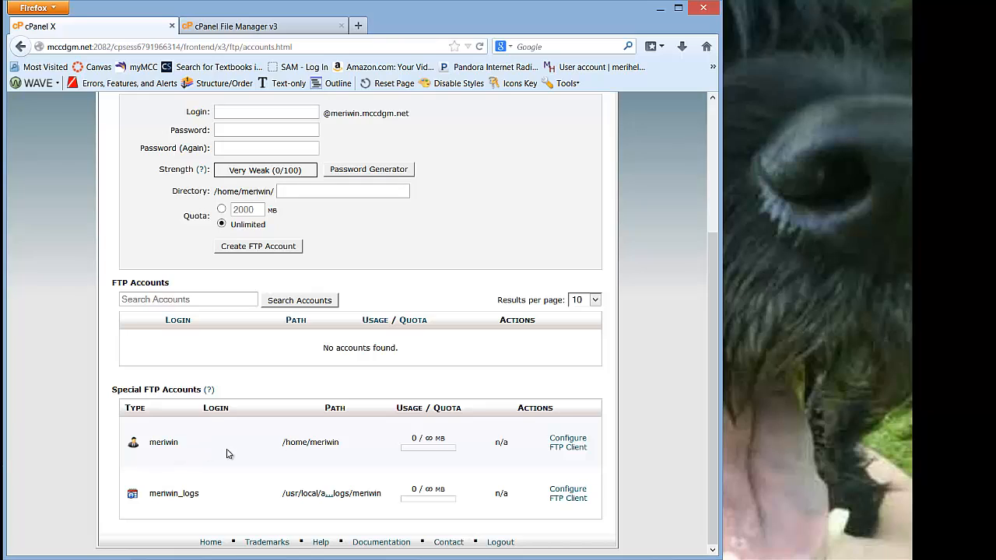
left_click(267, 111)
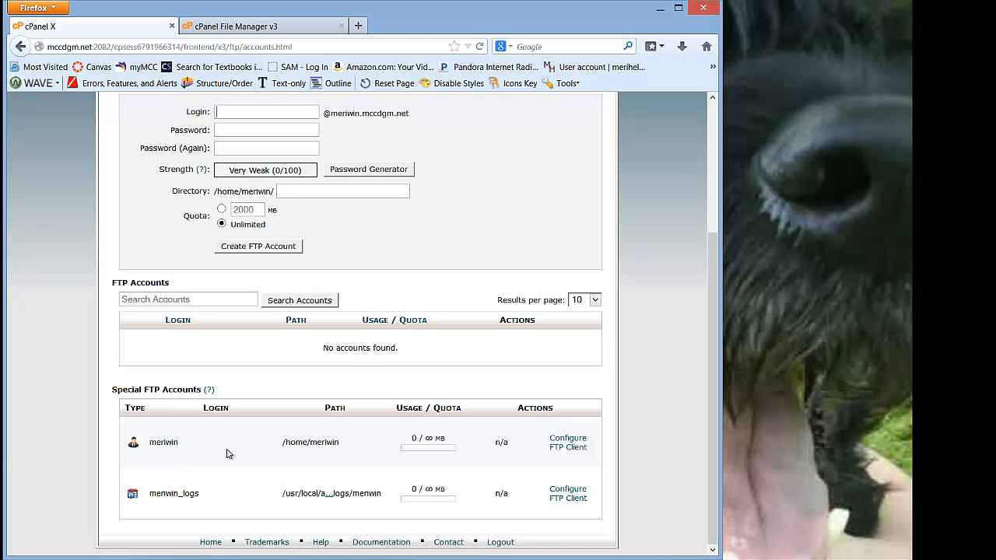
mouse_move(565, 460)
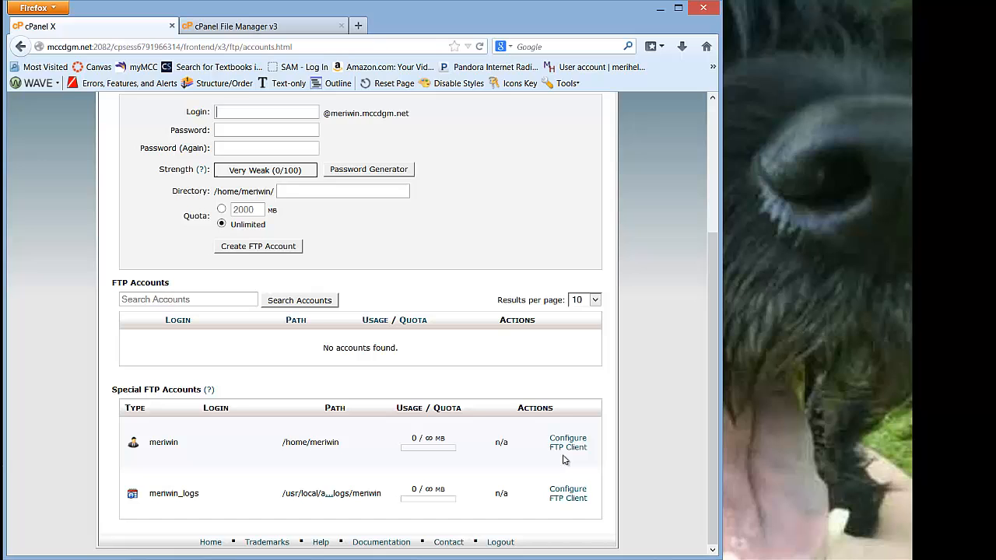
left_click(568, 442)
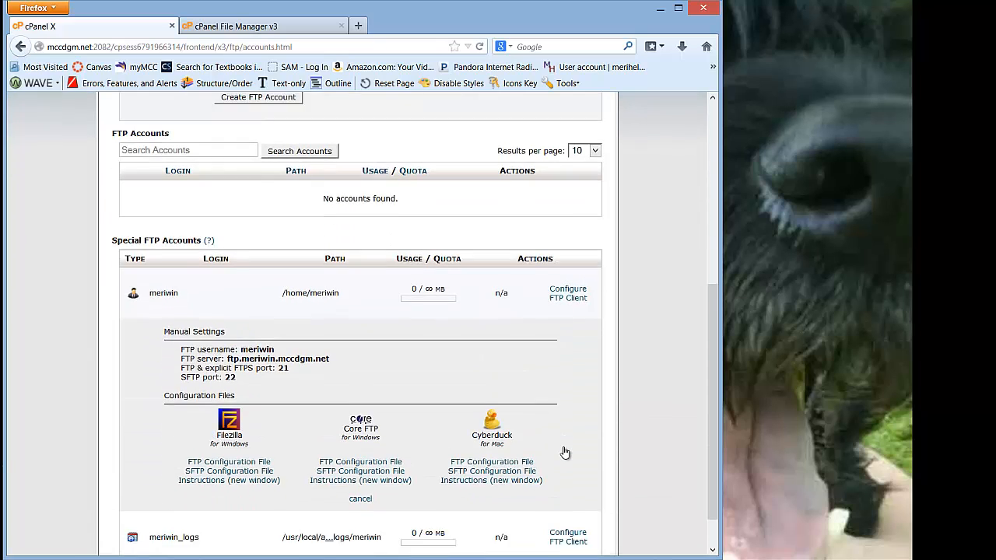
scroll("down", 3)
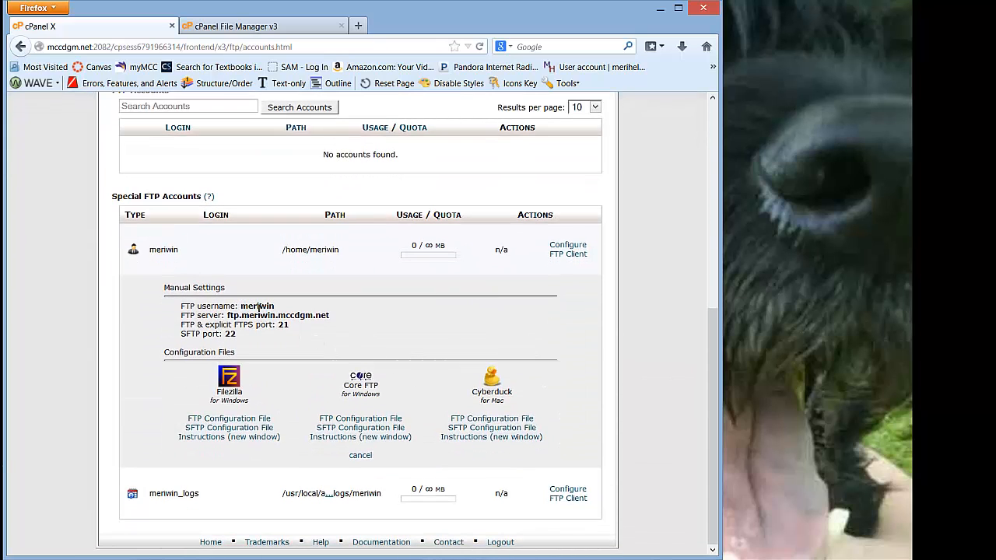